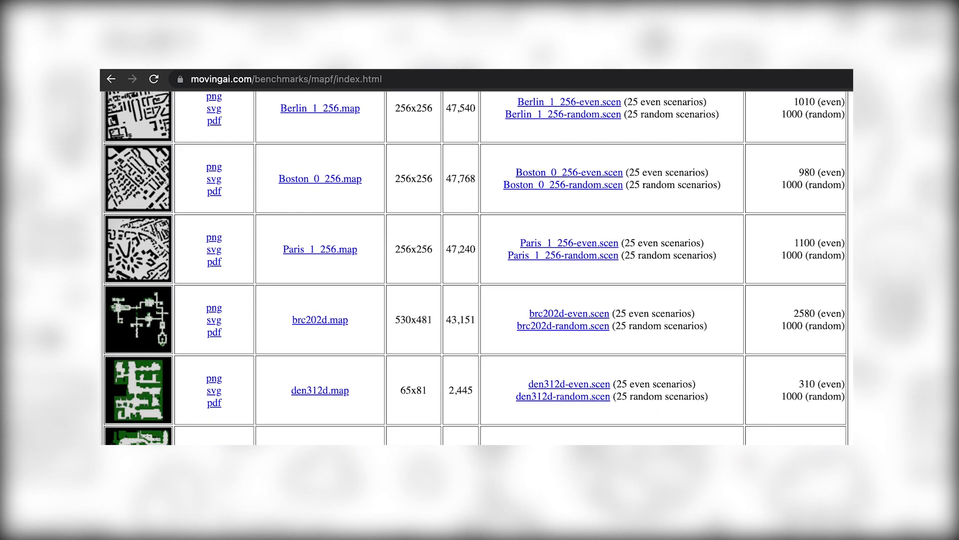
- Scroll through the benchmark map table and adjust its header controls
scroll(down, 3)
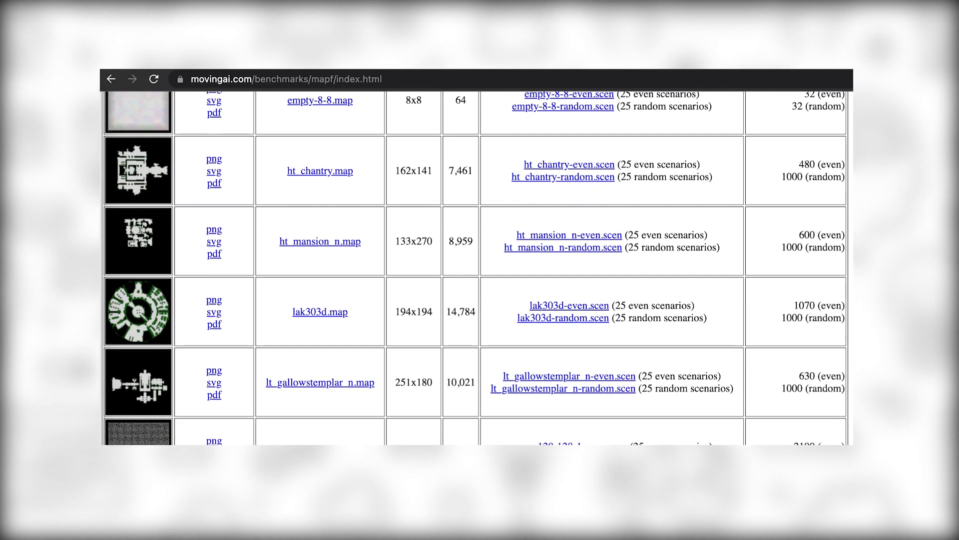
scroll(down, 3)
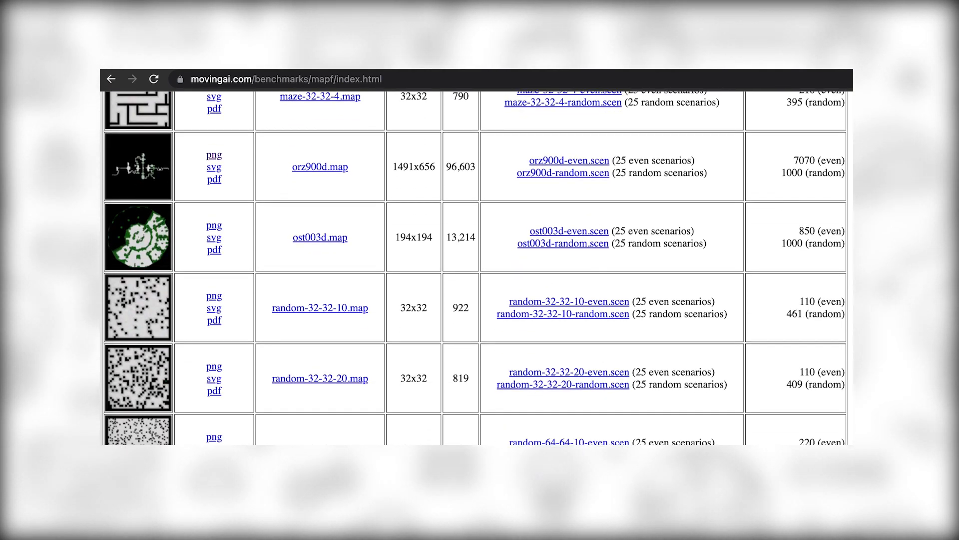
scroll(down, 3)
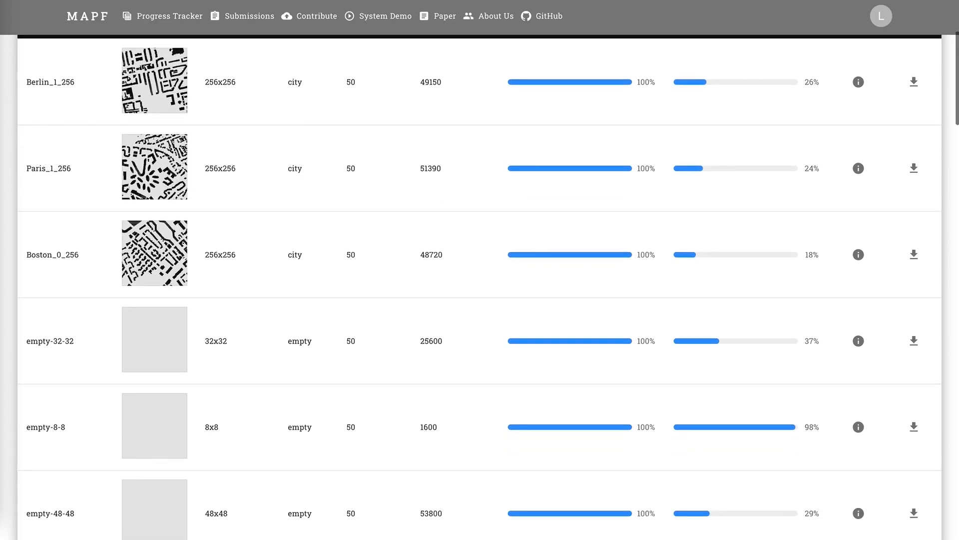
scroll(down, 3)
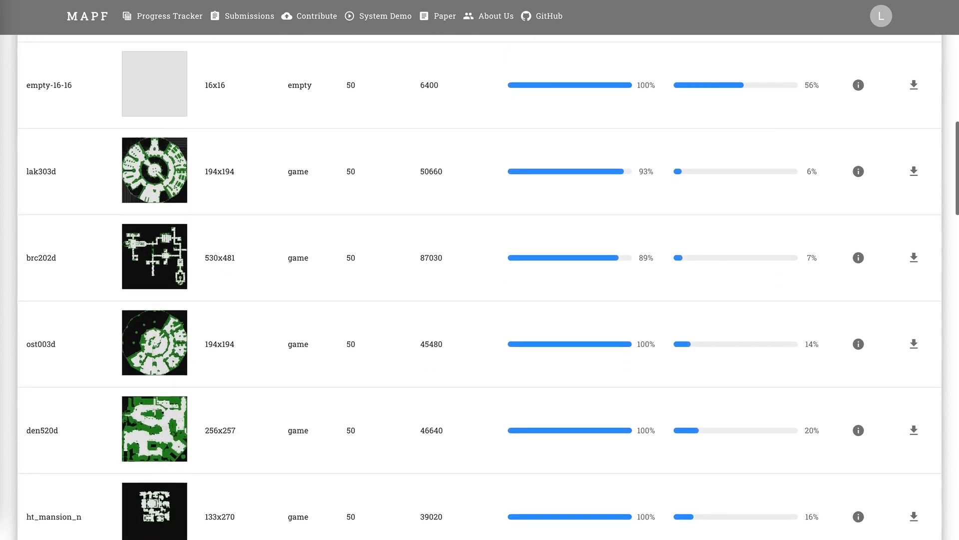
scroll(down, 3)
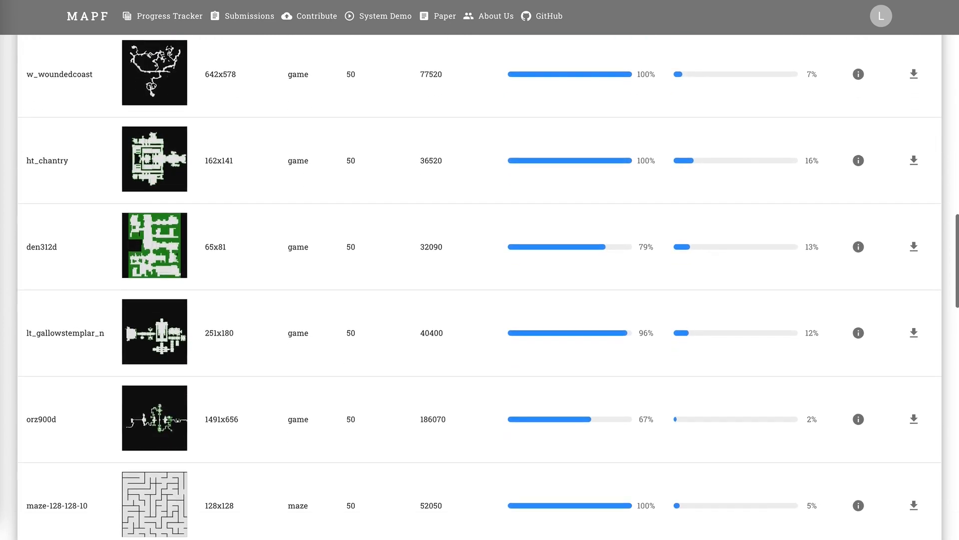
scroll(down, 3)
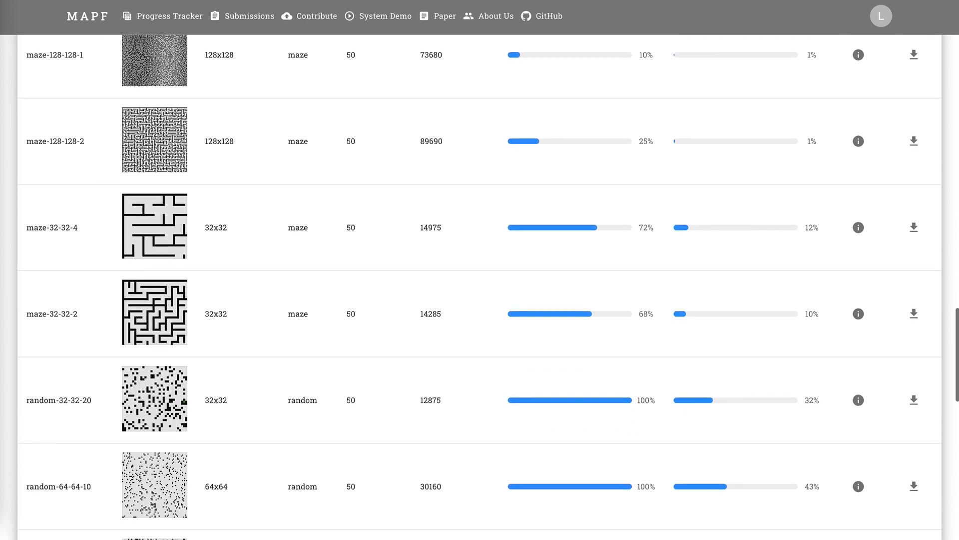
scroll(down, 3)
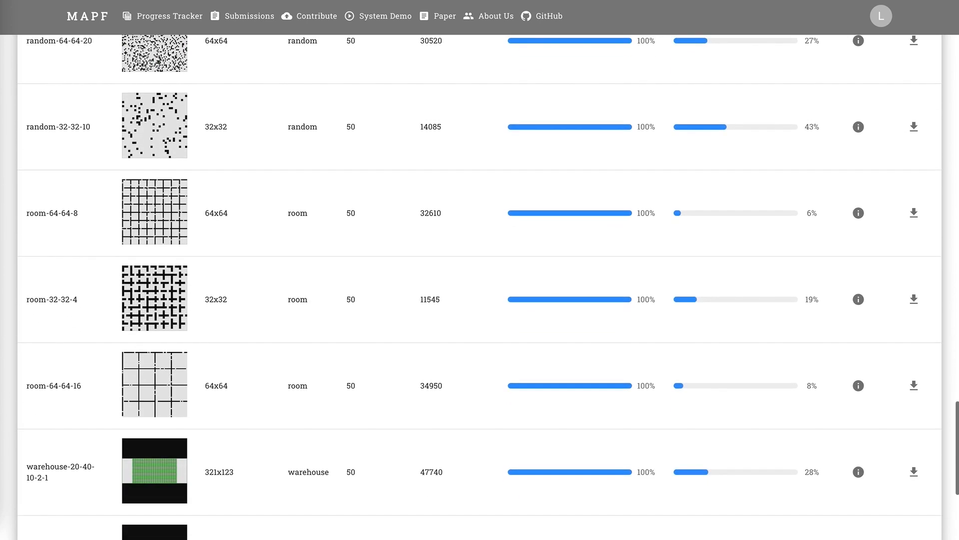
scroll(down, 3)
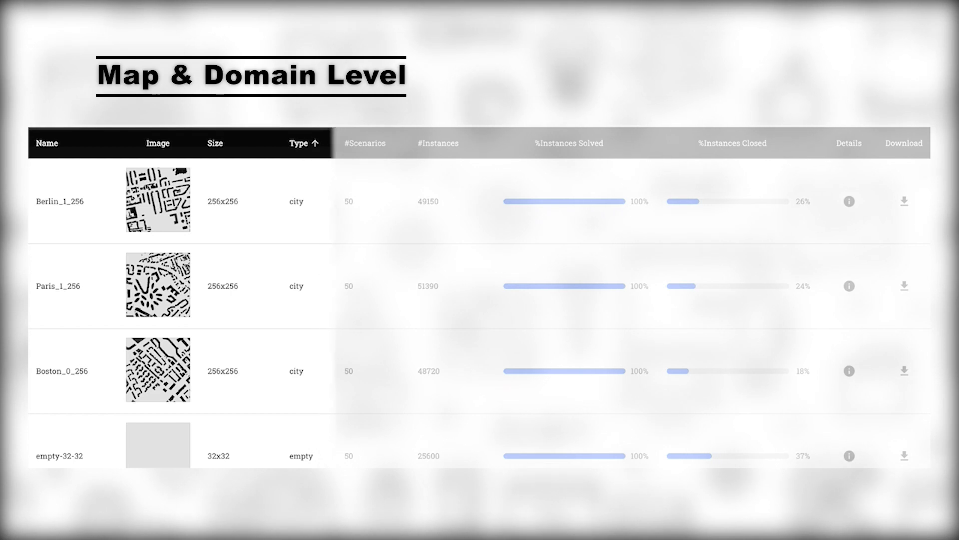
click(364, 143)
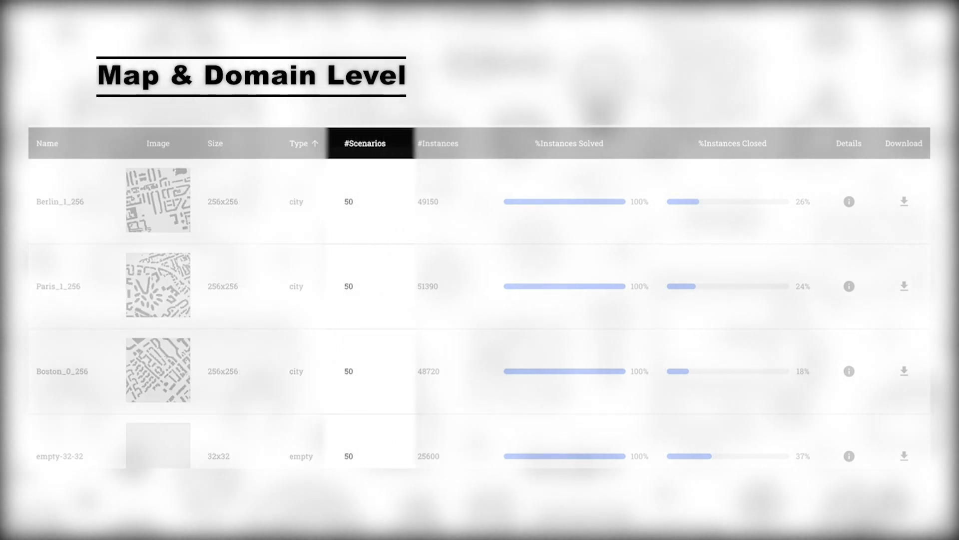
click(438, 143)
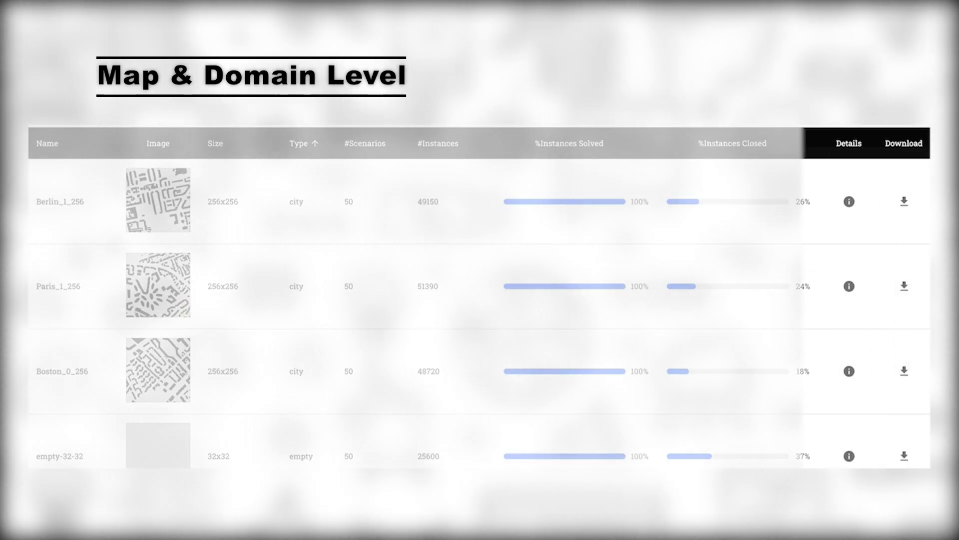
- Bring up the closed-instance algorithm comparison across maps, then across domains, with the metric list shown
click(31, 184)
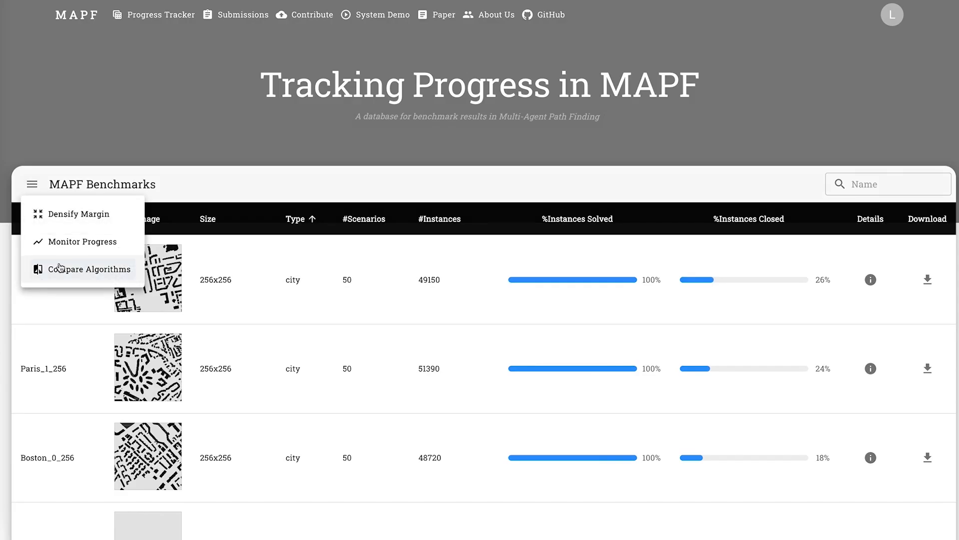
click(89, 269)
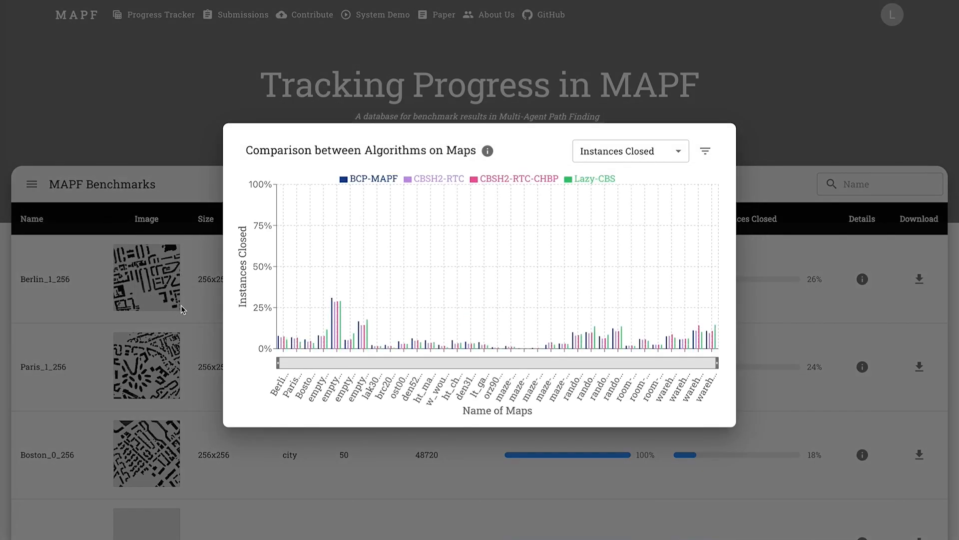
click(31, 184)
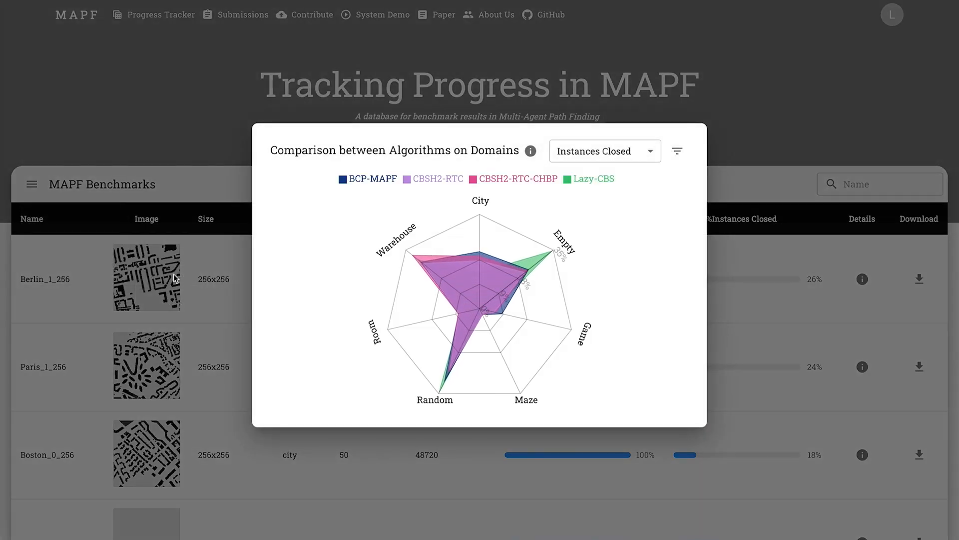
click(605, 151)
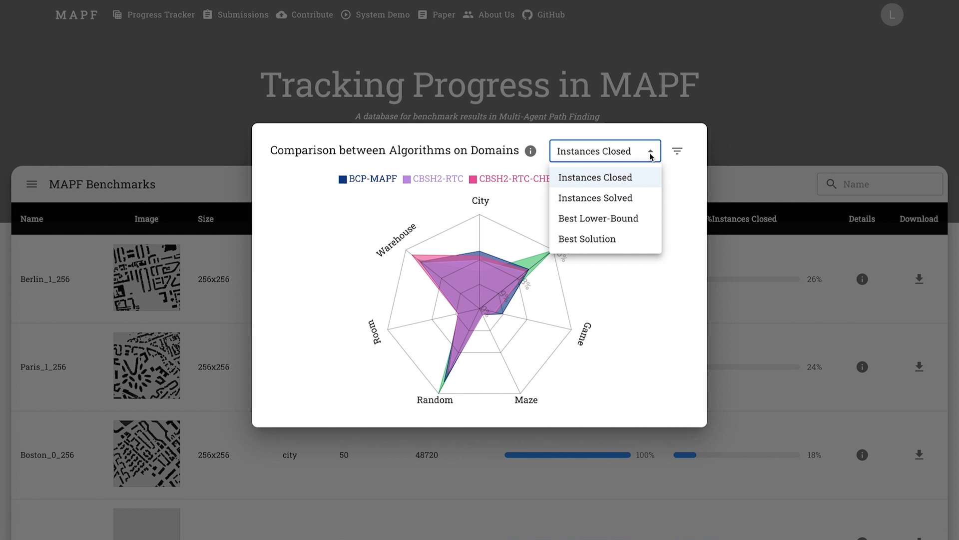
- Switch the domain comparison metric to Instances Solved, then to Best Solution
click(594, 178)
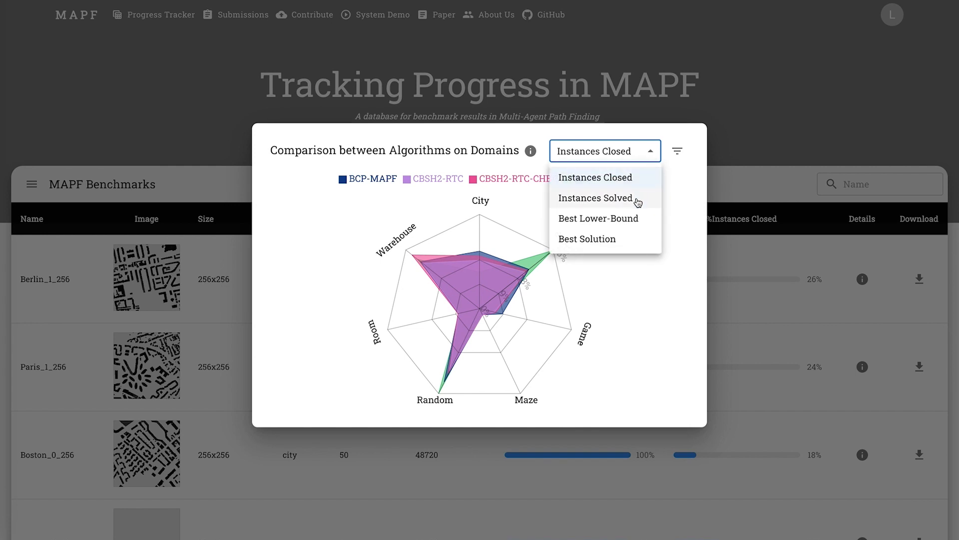
click(596, 197)
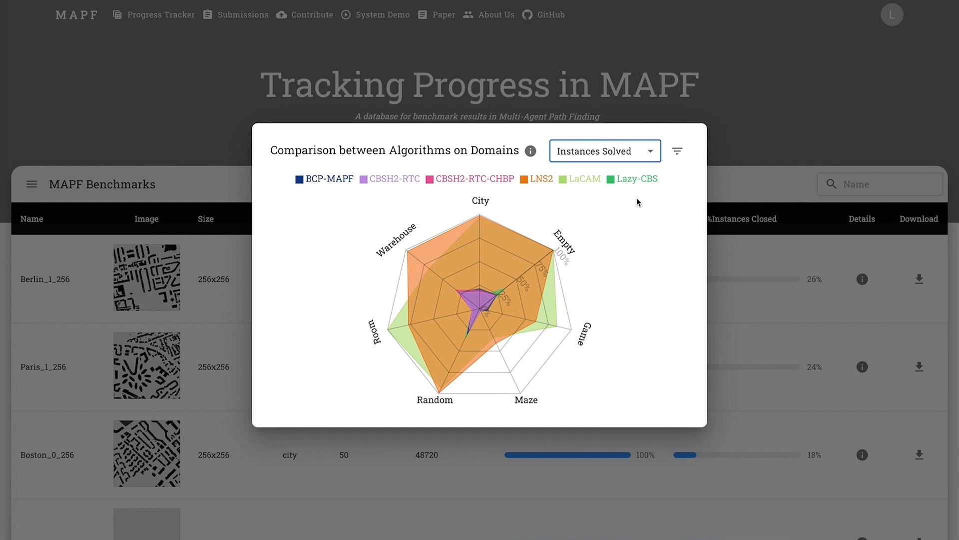
mouse_move(640, 184)
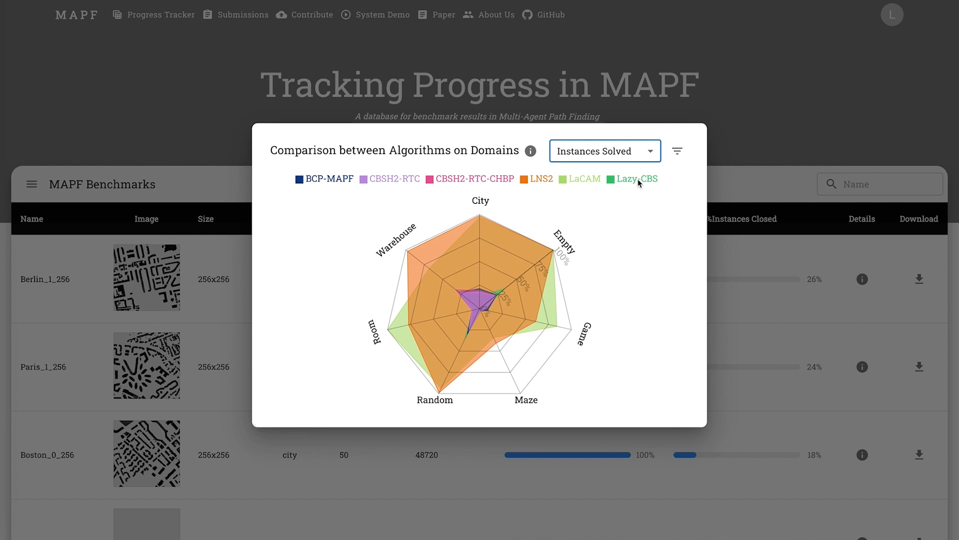
click(604, 151)
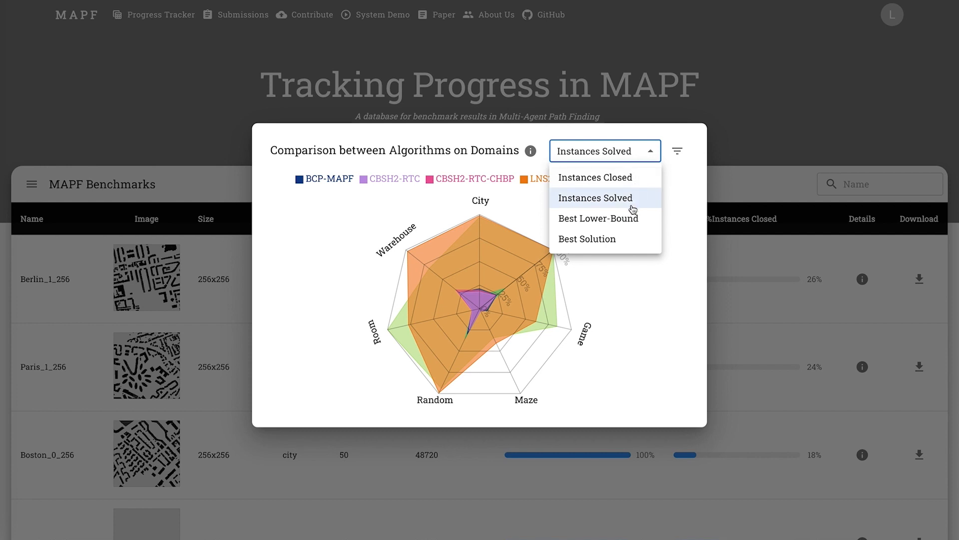
mouse_move(627, 239)
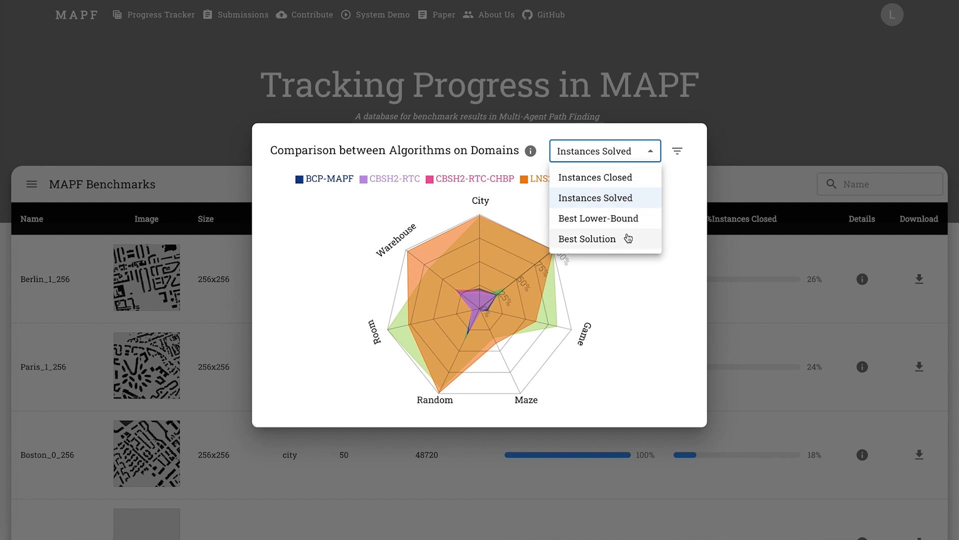
click(587, 238)
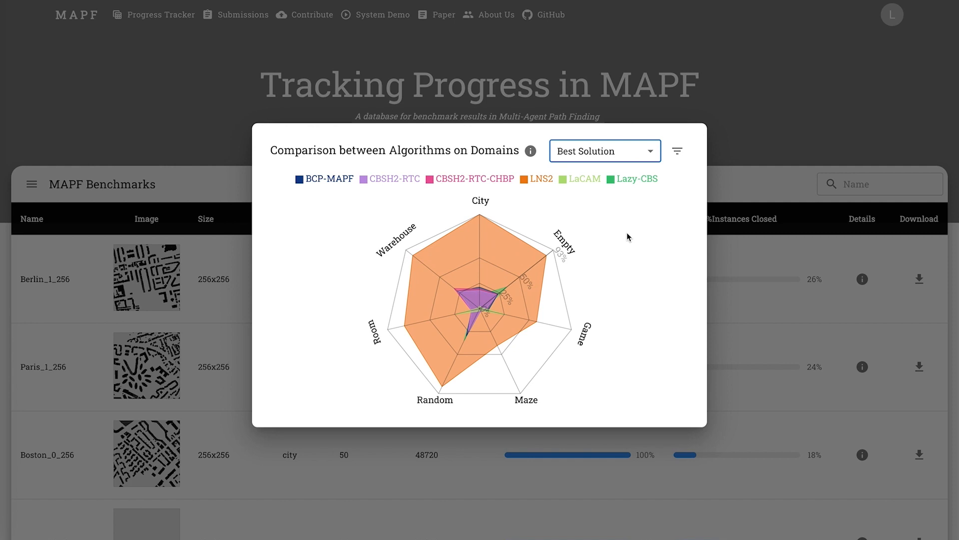
mouse_move(689, 236)
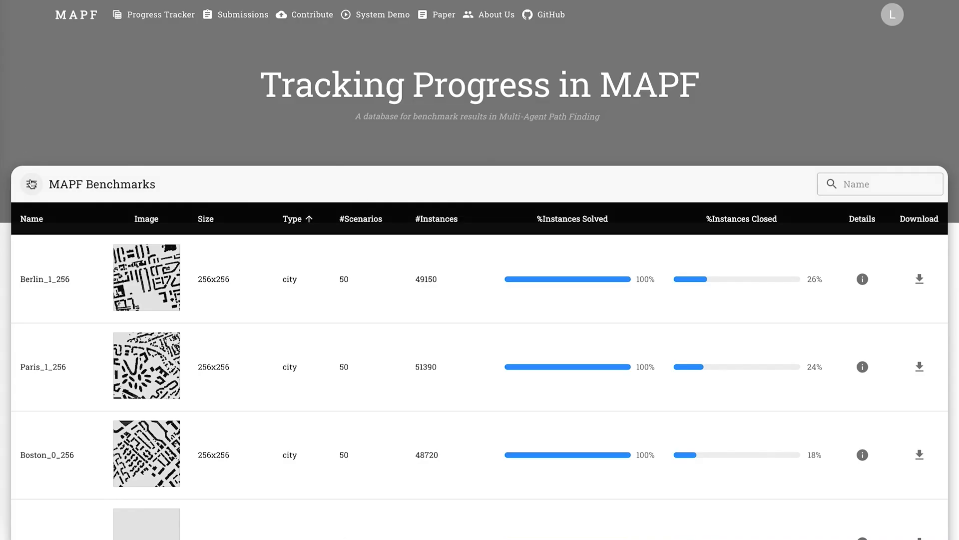
- Show the Monitor Progress success-rate chart, then filter map names by 'orz' to reach Orz900d
click(31, 183)
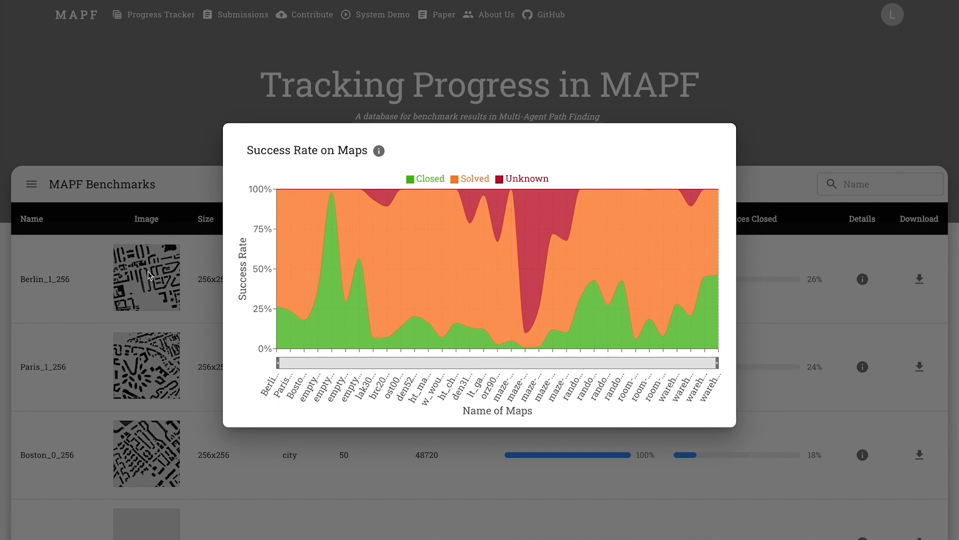
text(orz)
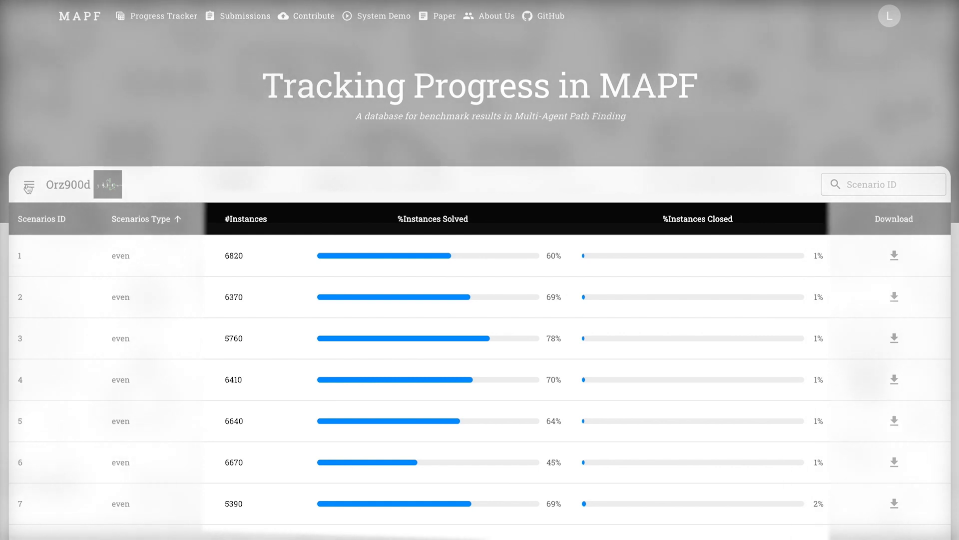
- Bring up the Orz900d algorithm comparison across scenarios, then by number of agents
click(28, 185)
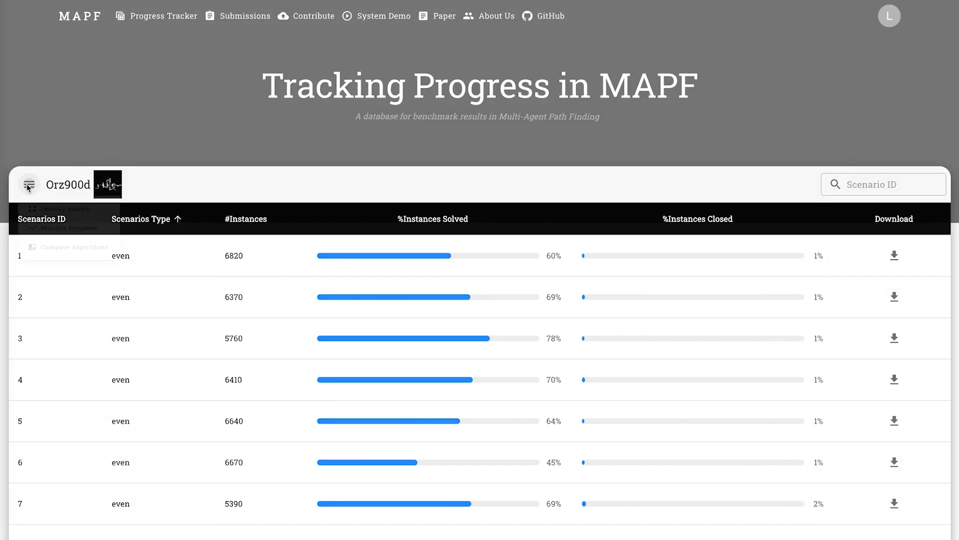
click(28, 184)
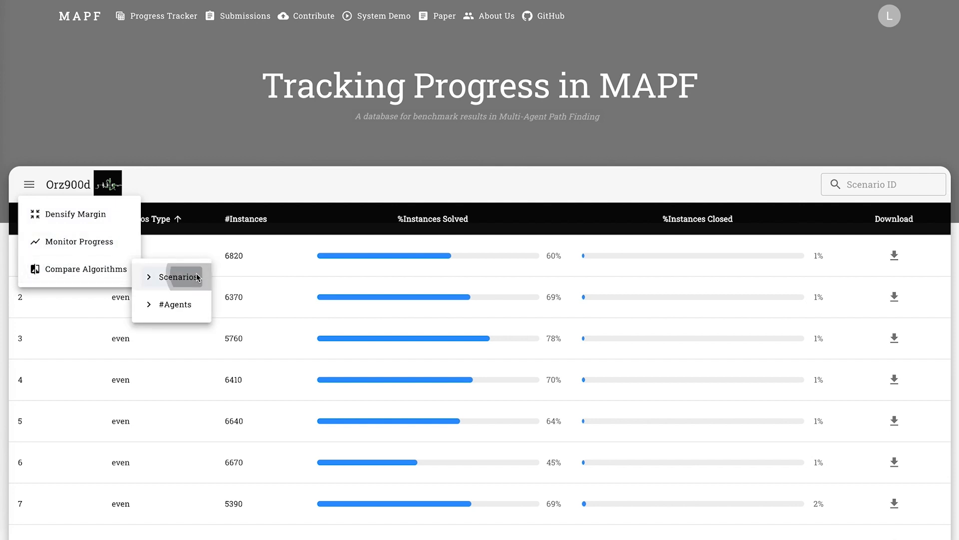
click(177, 276)
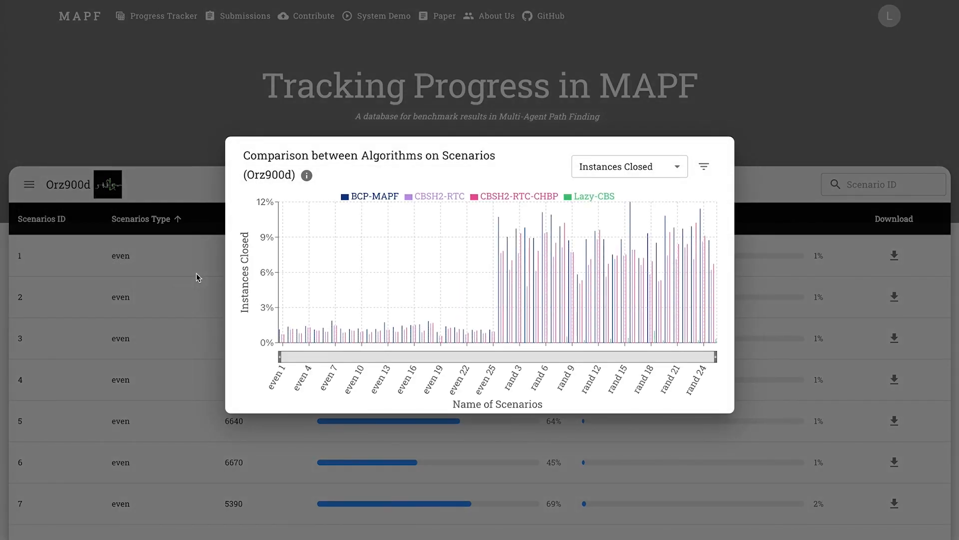
click(29, 184)
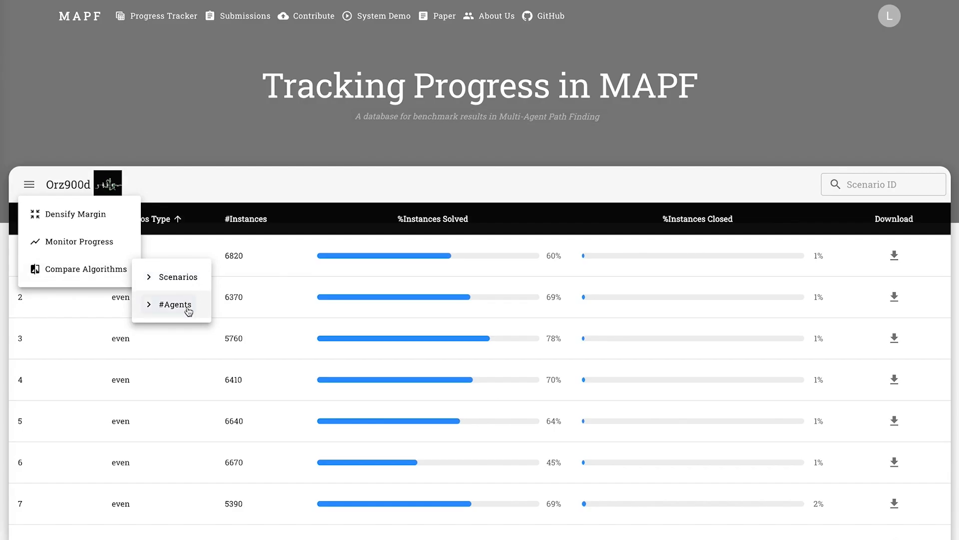
click(178, 303)
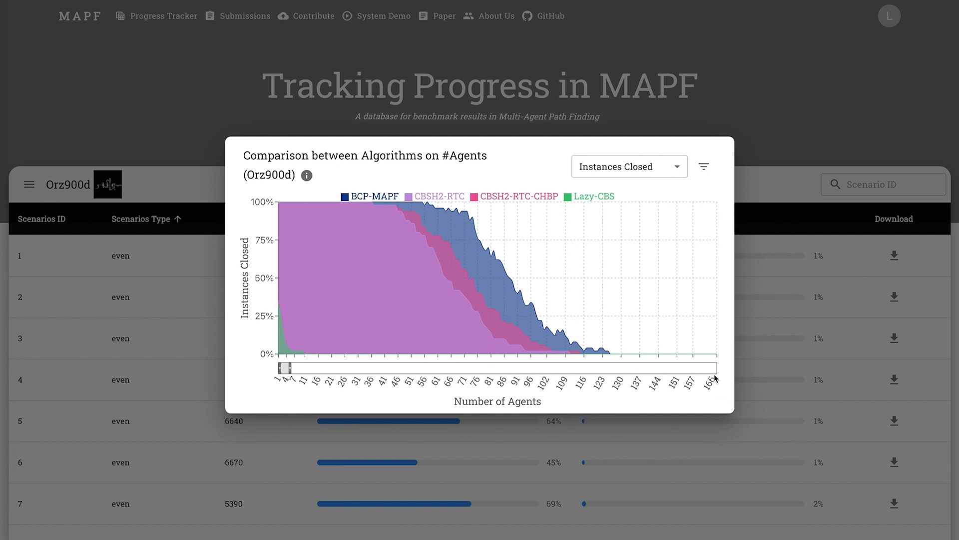
- Change the #Agents comparison metric to Instances Solved, then to Best Solution
click(629, 166)
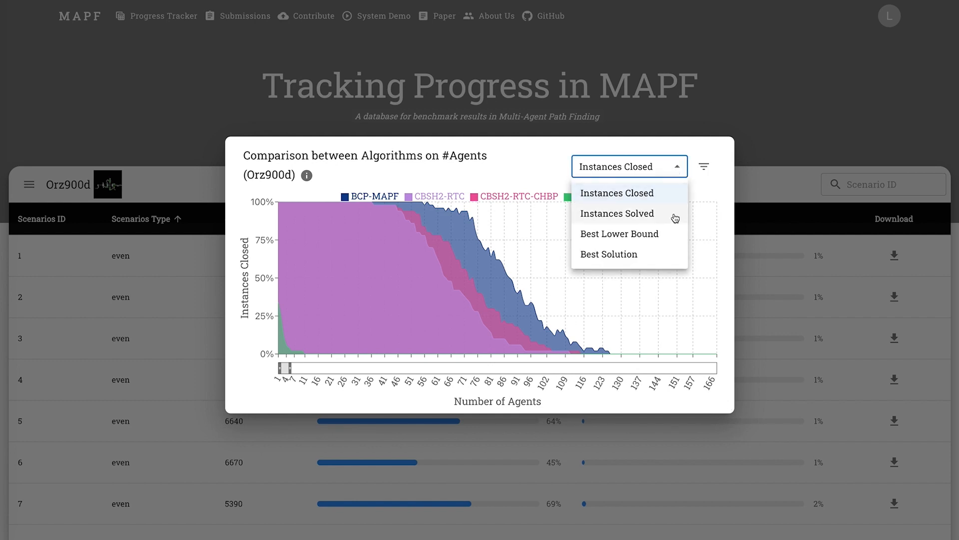
click(617, 213)
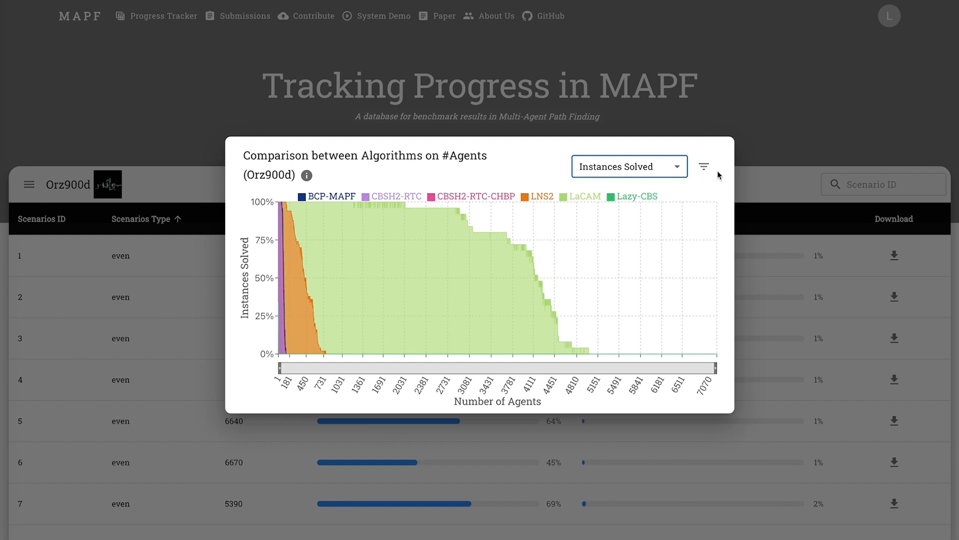
click(628, 166)
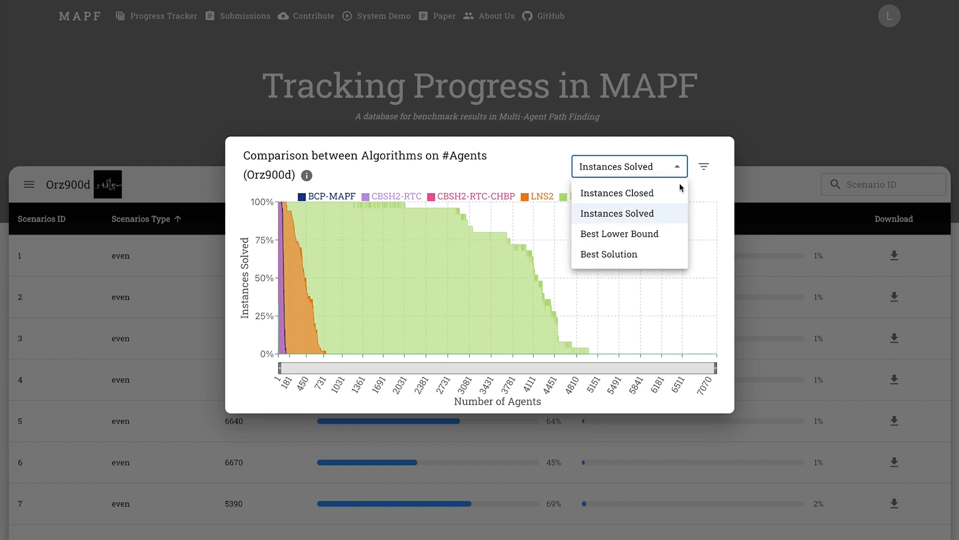
click(608, 254)
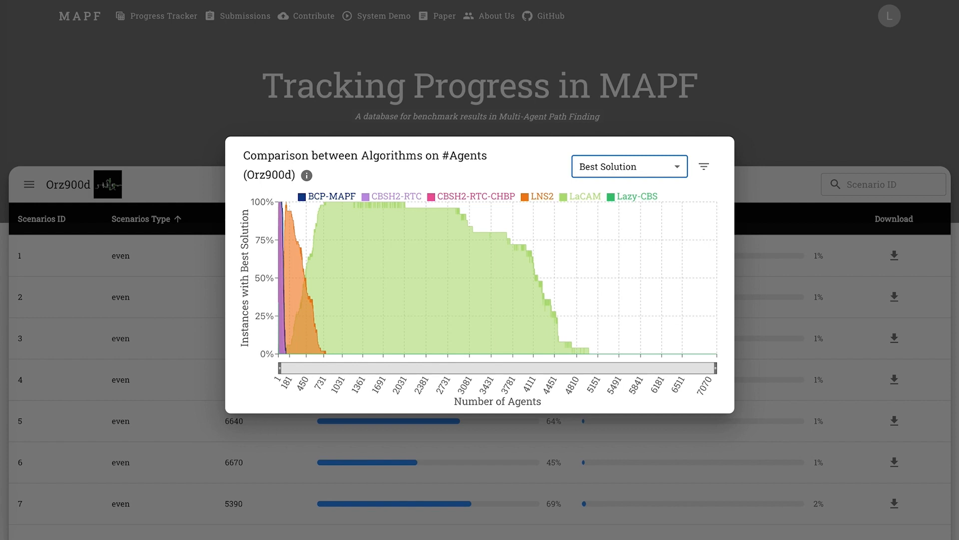
- Close the comparison and chart Orz900d's progress across scenarios via Monitor Progress
click(29, 183)
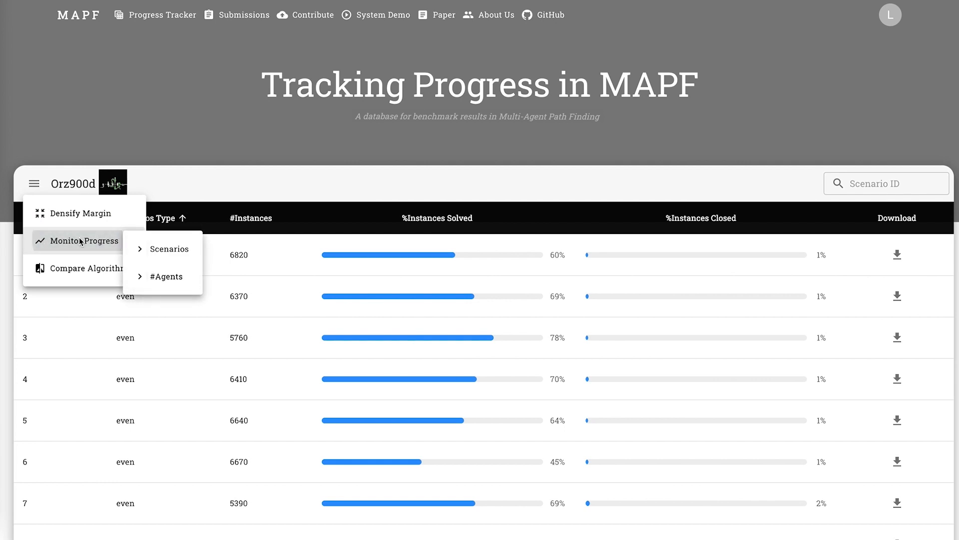
mouse_move(170, 249)
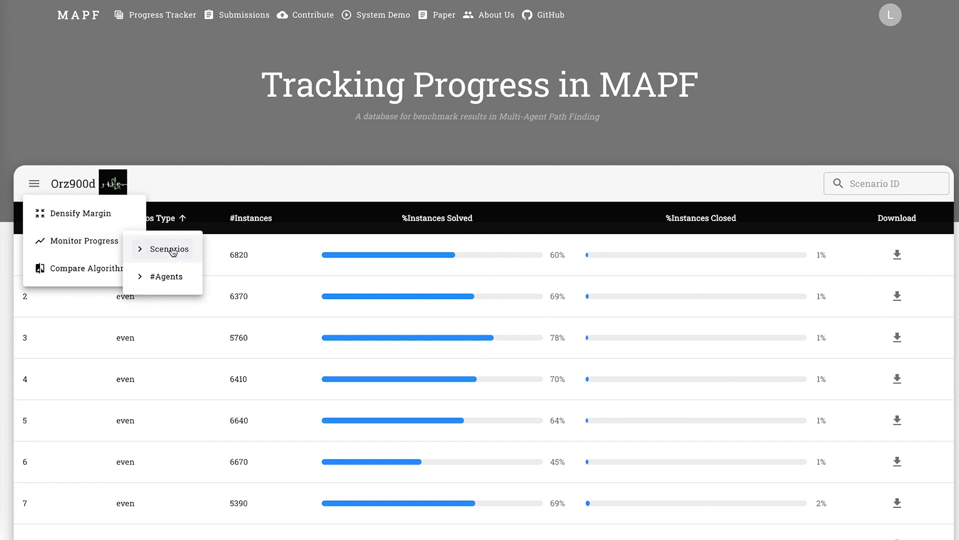
click(171, 249)
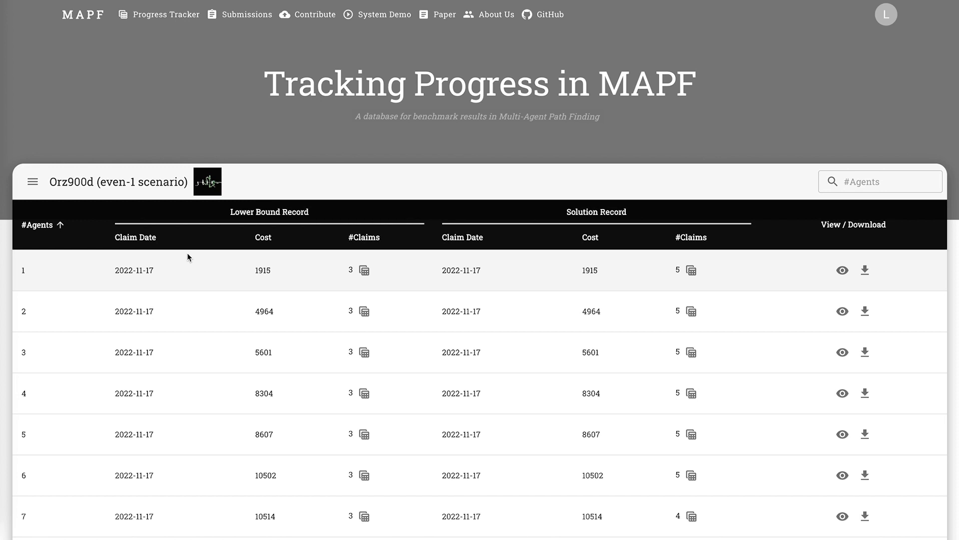
- Filter the Orz900d even-1 records by #Agents = 4119 to show the single instance
click(32, 181)
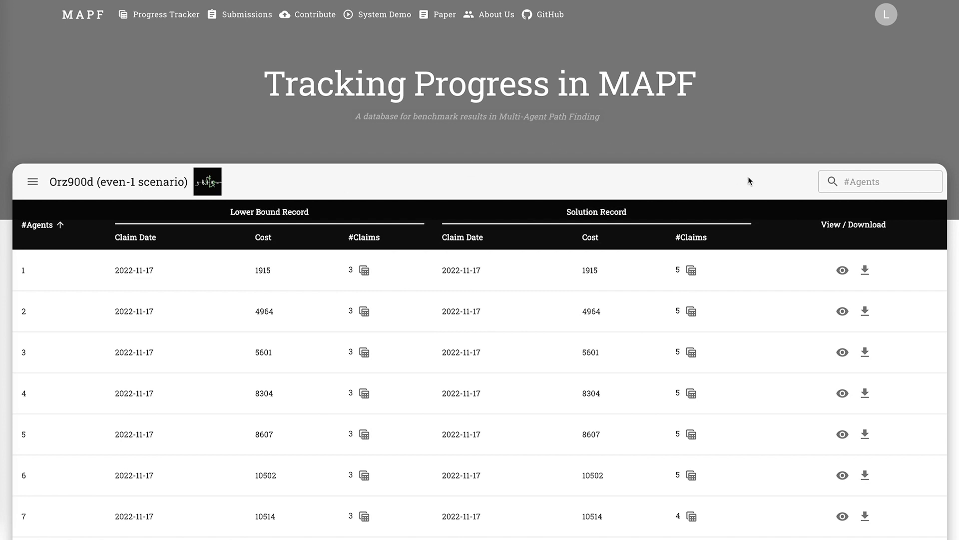
click(880, 181)
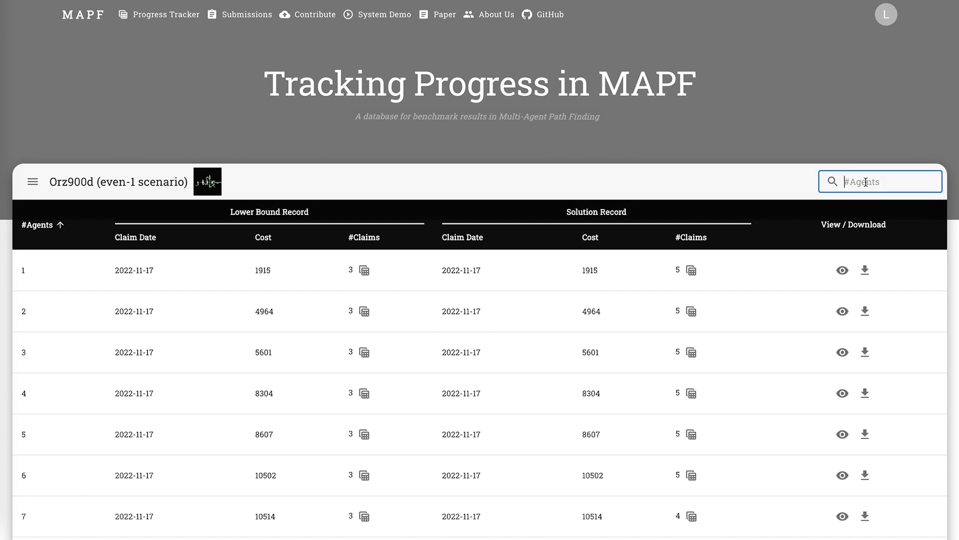
text(4)
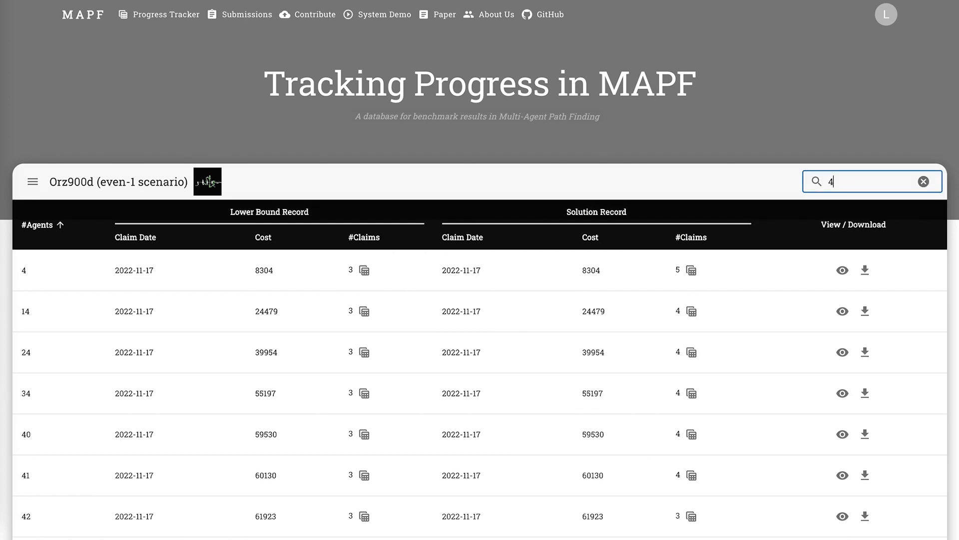
text(119)
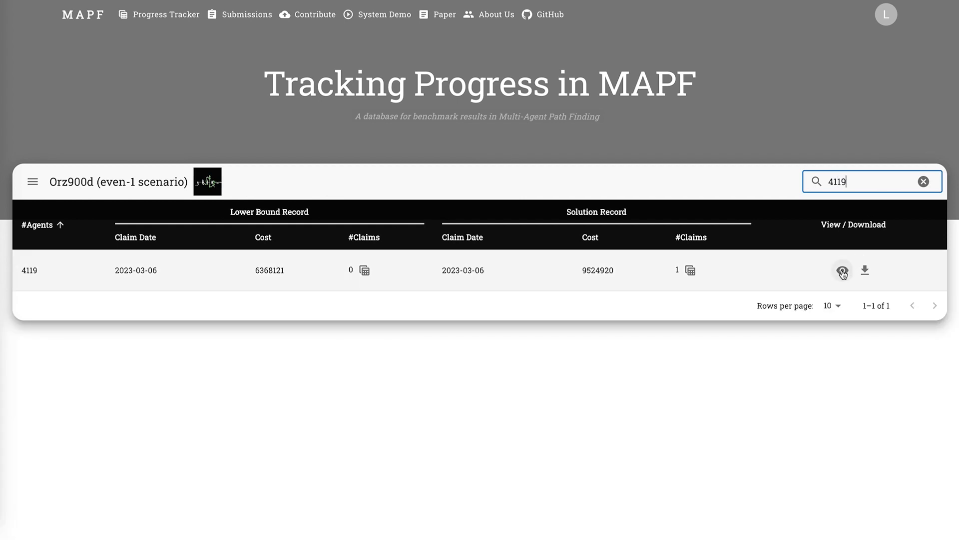
click(841, 271)
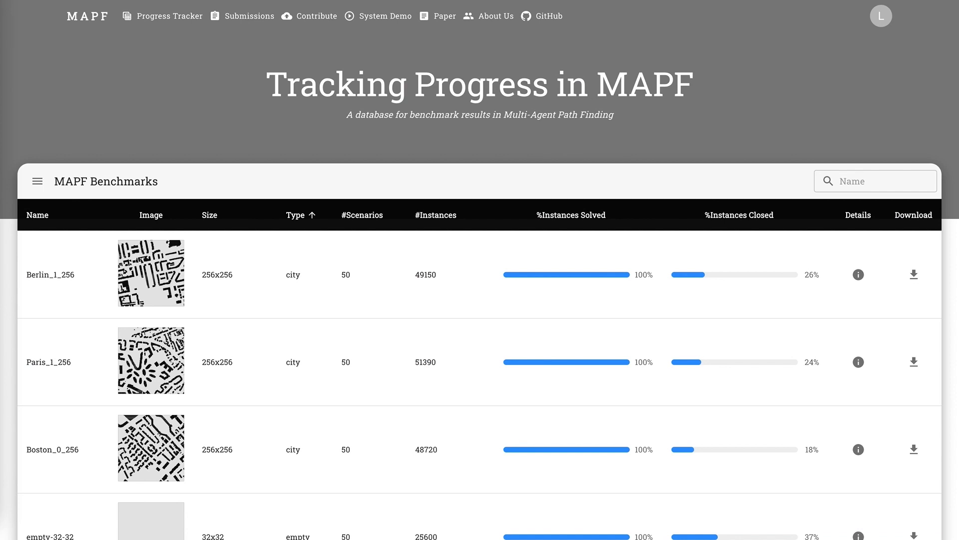
mouse_move(315, 20)
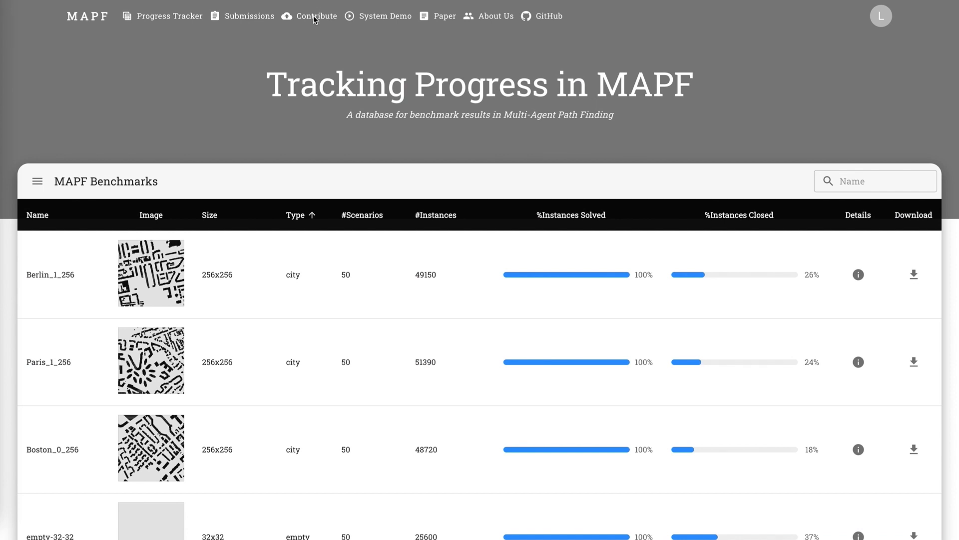
- Read through the Contribute page's call for submission, then go to the Submissions table
click(317, 16)
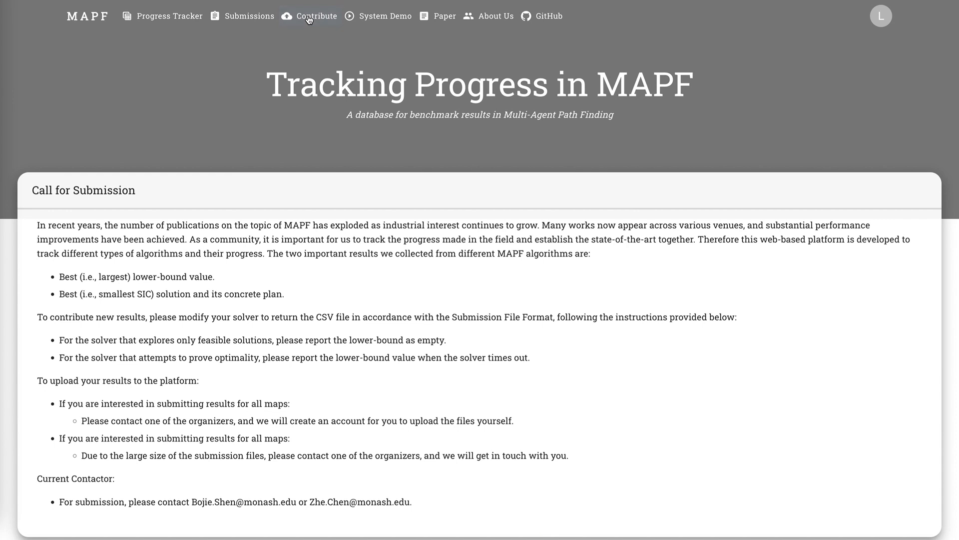
scroll(down, 3)
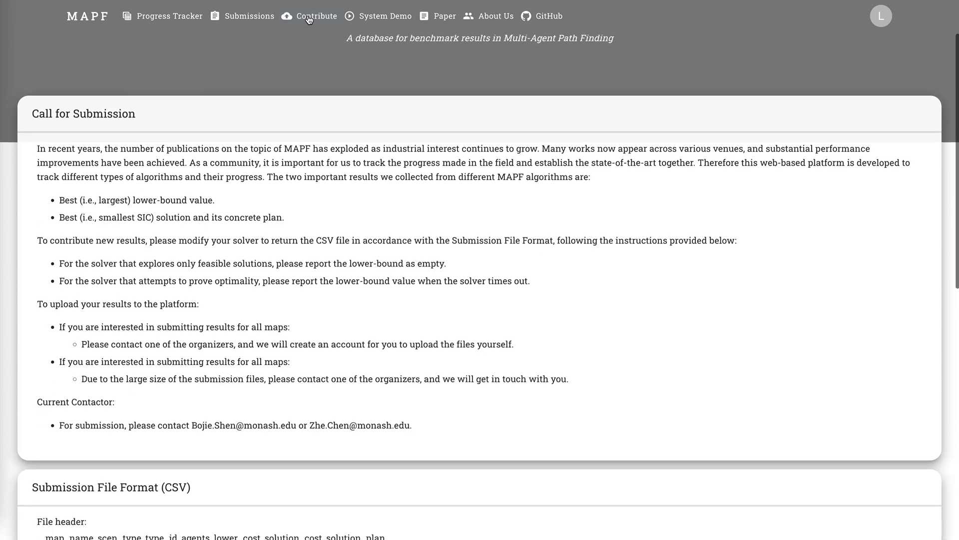
scroll(down, 3)
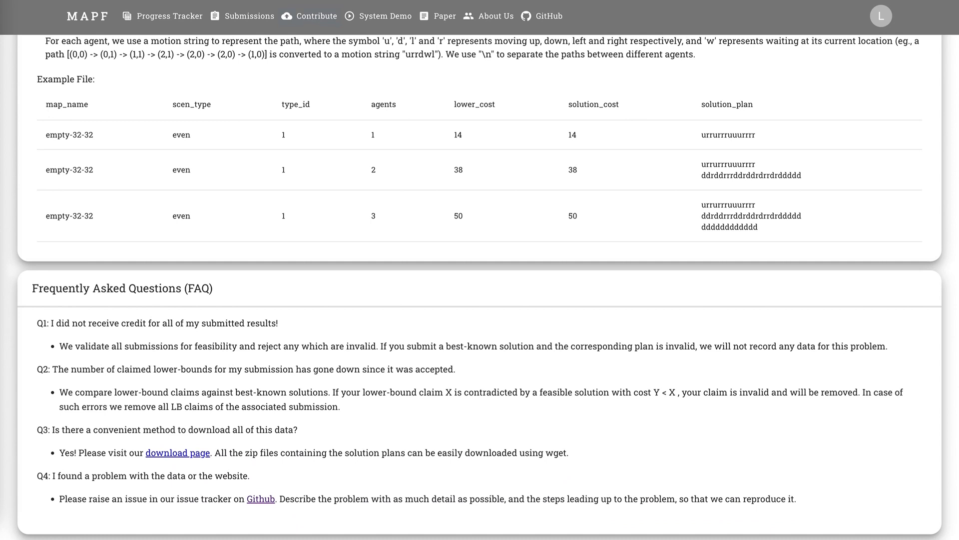
mouse_move(242, 16)
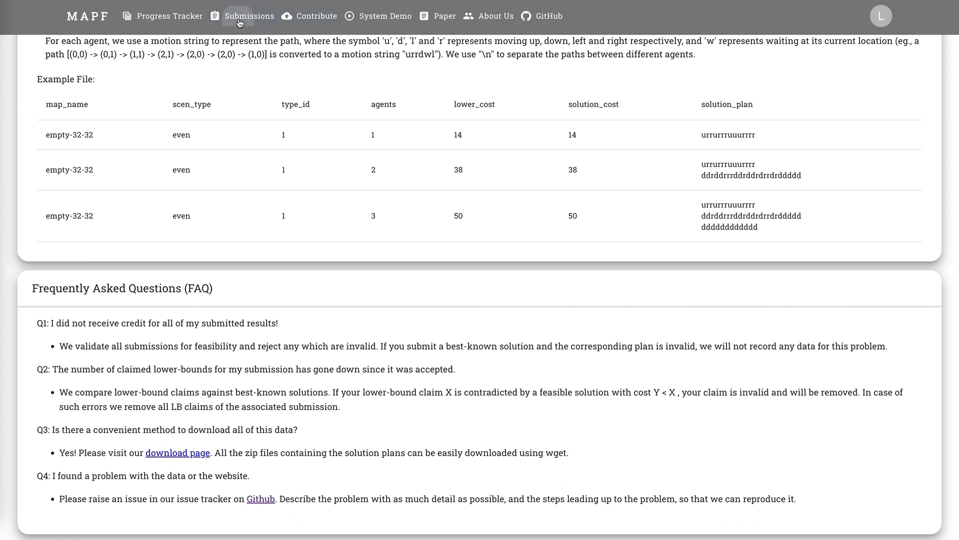
click(249, 16)
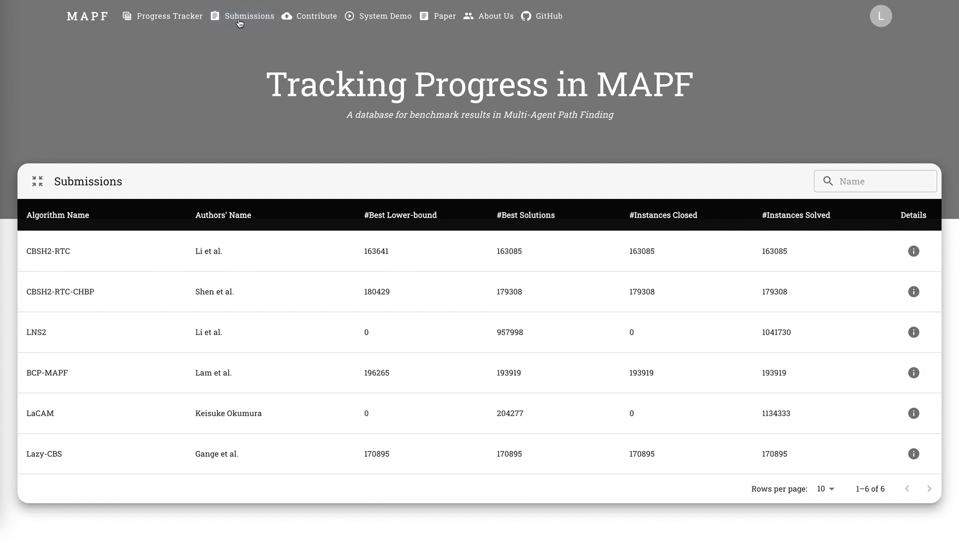